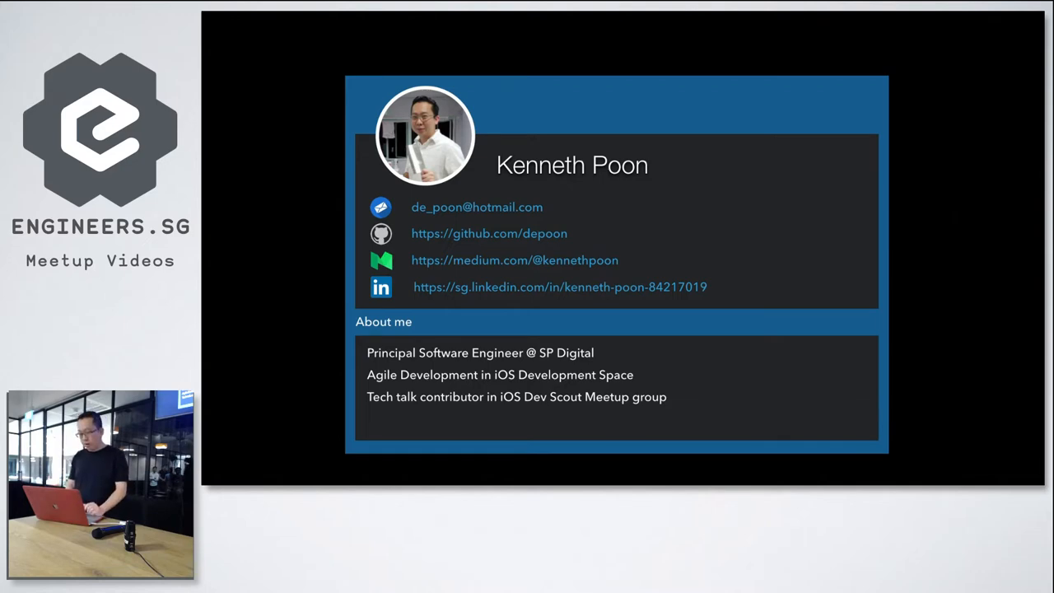
{"action": "key", "text": "Right"}
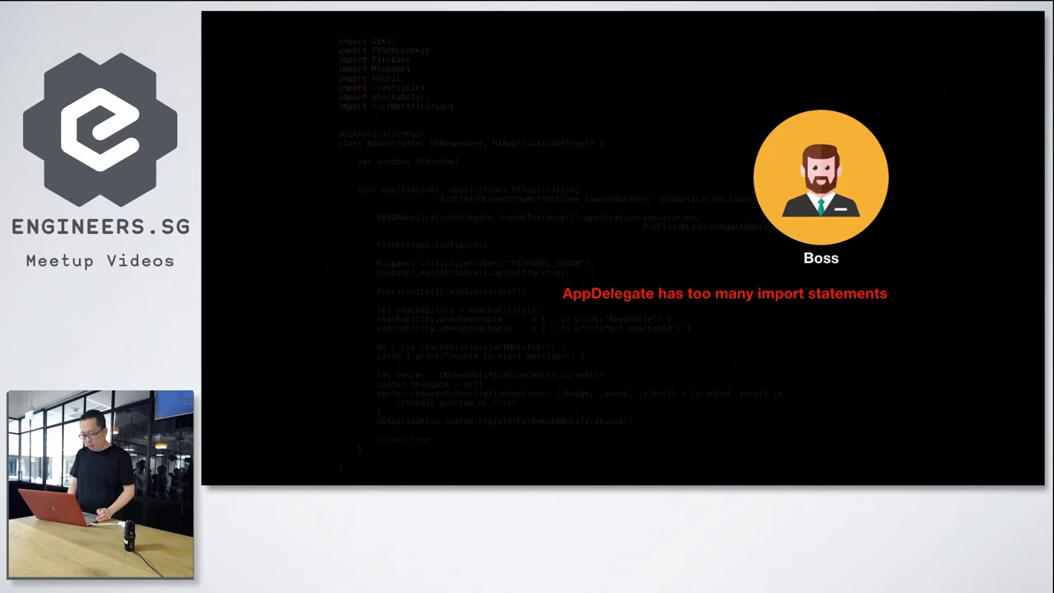
{"action": "key", "text": "right"}
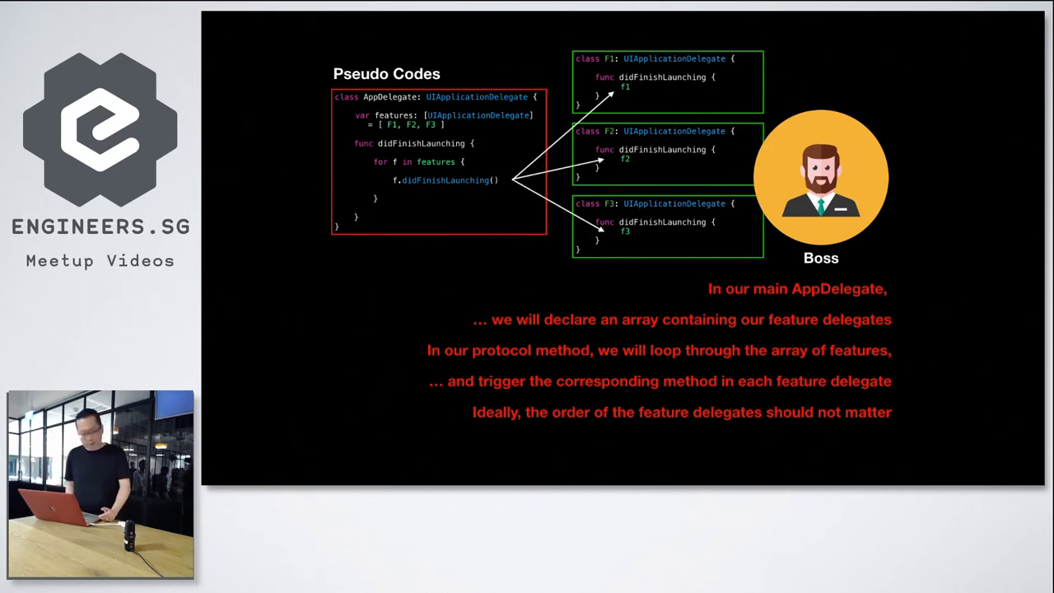
{"action": "key", "text": "right"}
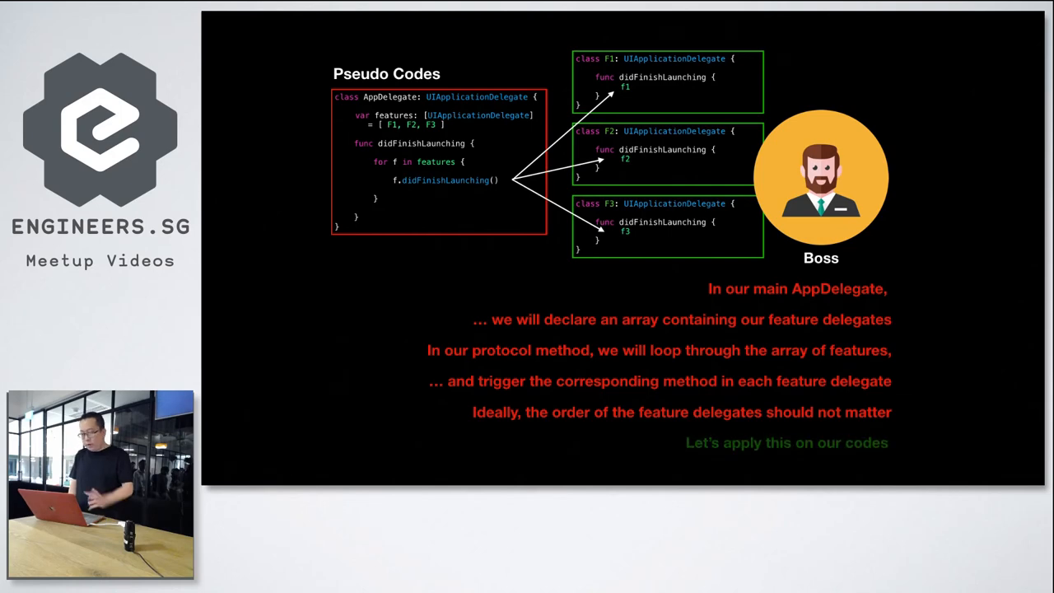